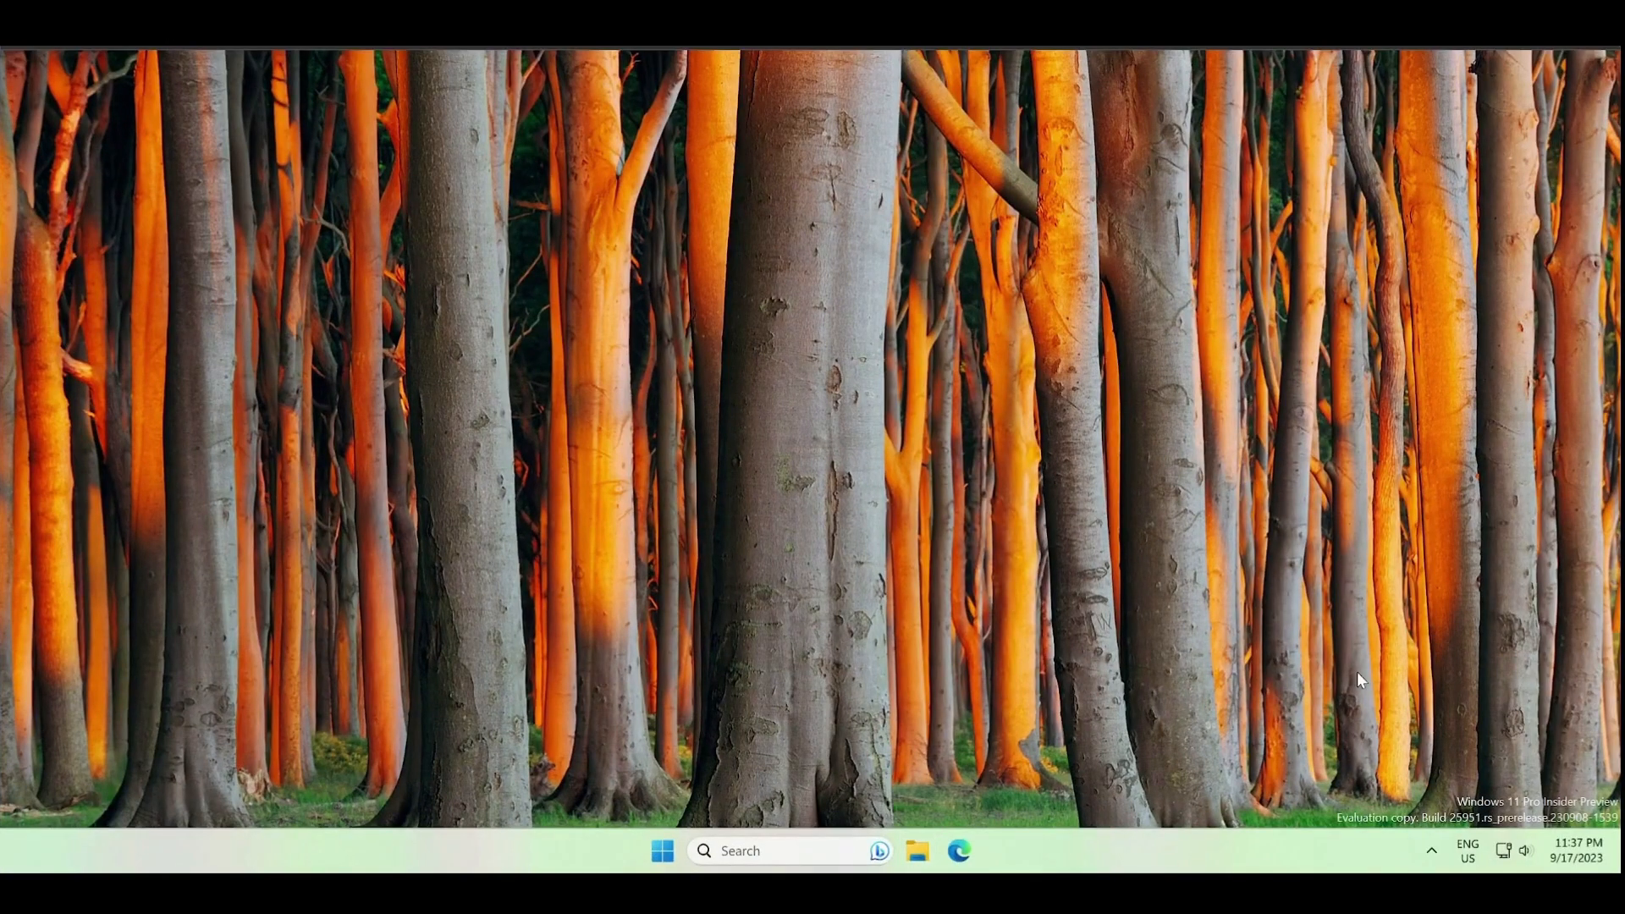
Open clipboard history with Win+V, showing the copied temperature text and screenshot image.
{"action": "key", "text": "Win+v"}
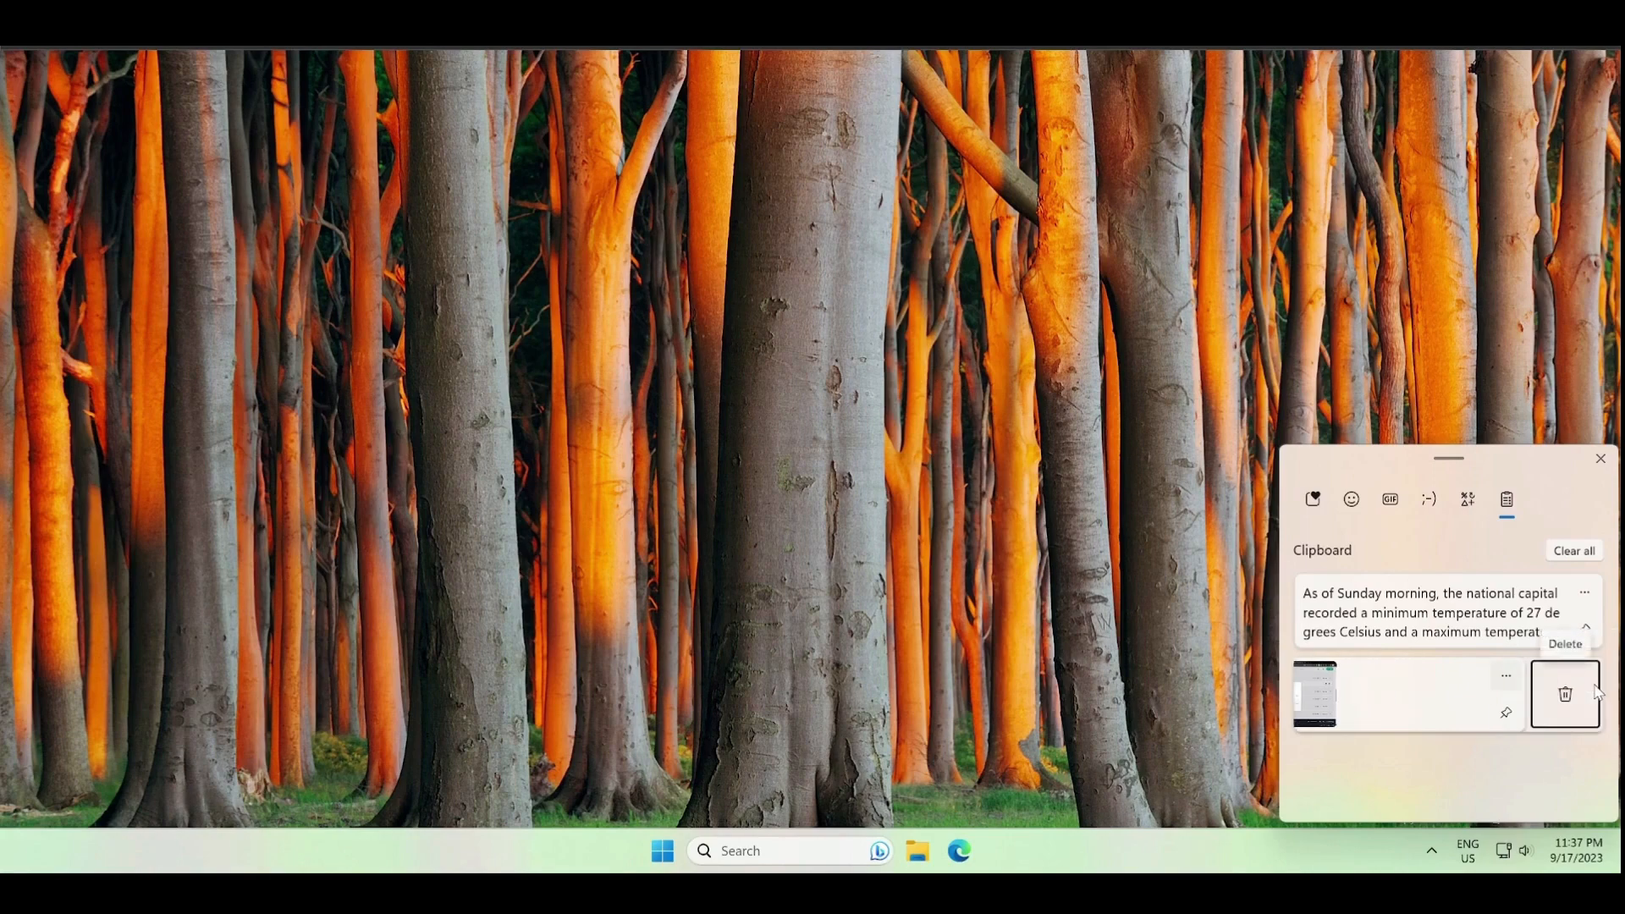
{"action": "mouse_move", "coordinate": [1577, 712]}
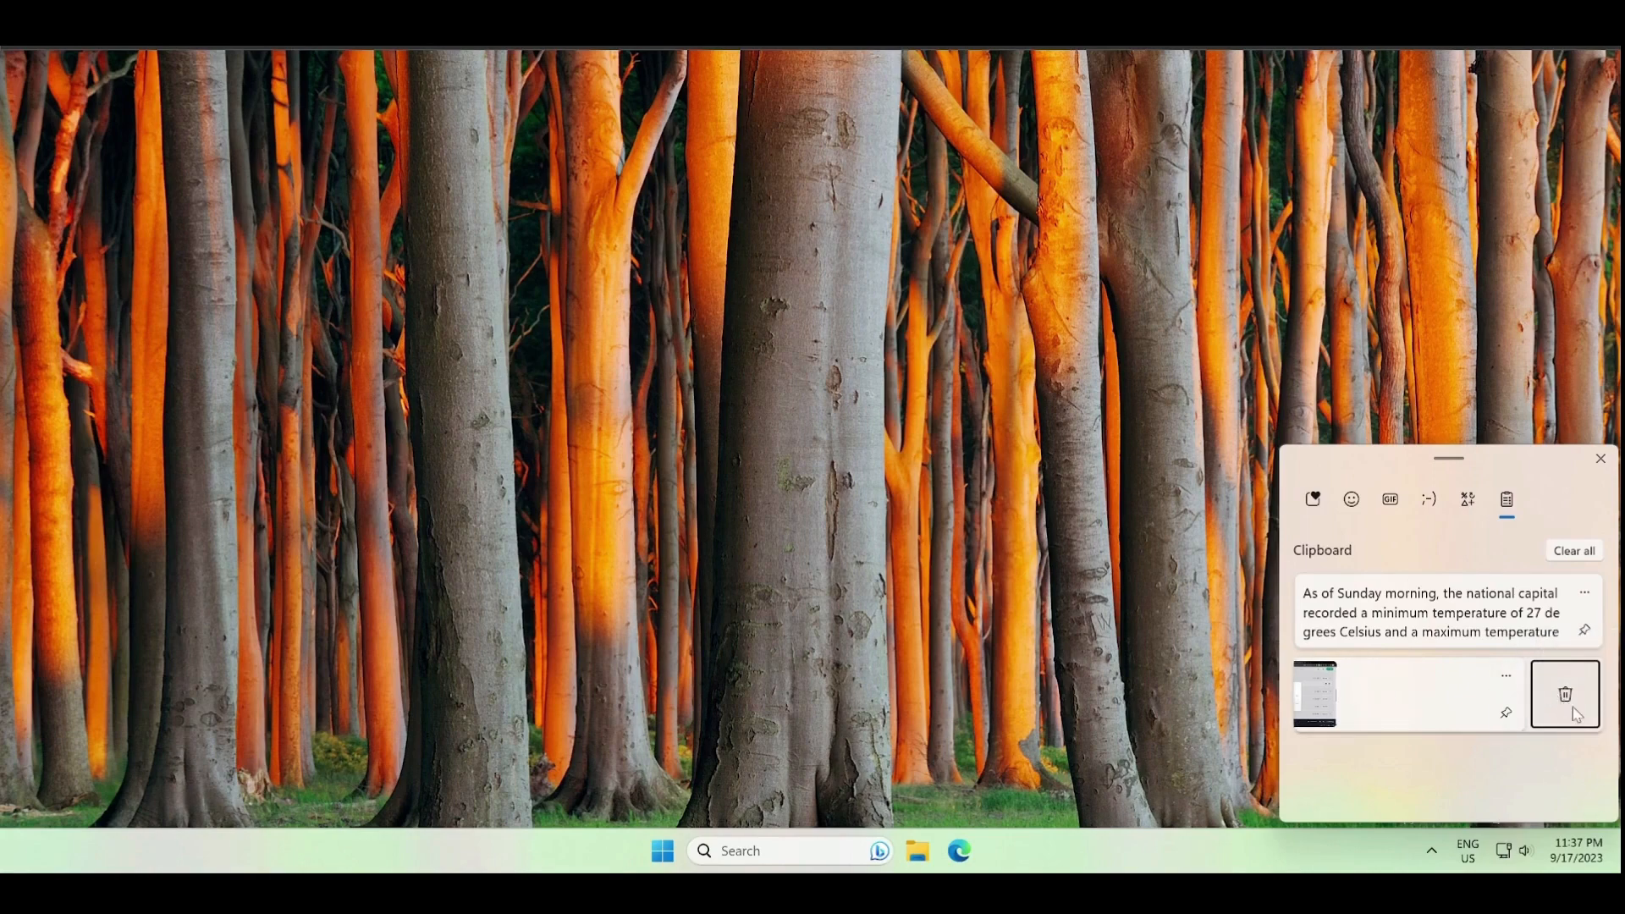
{"action": "mouse_move", "coordinate": [1564, 693]}
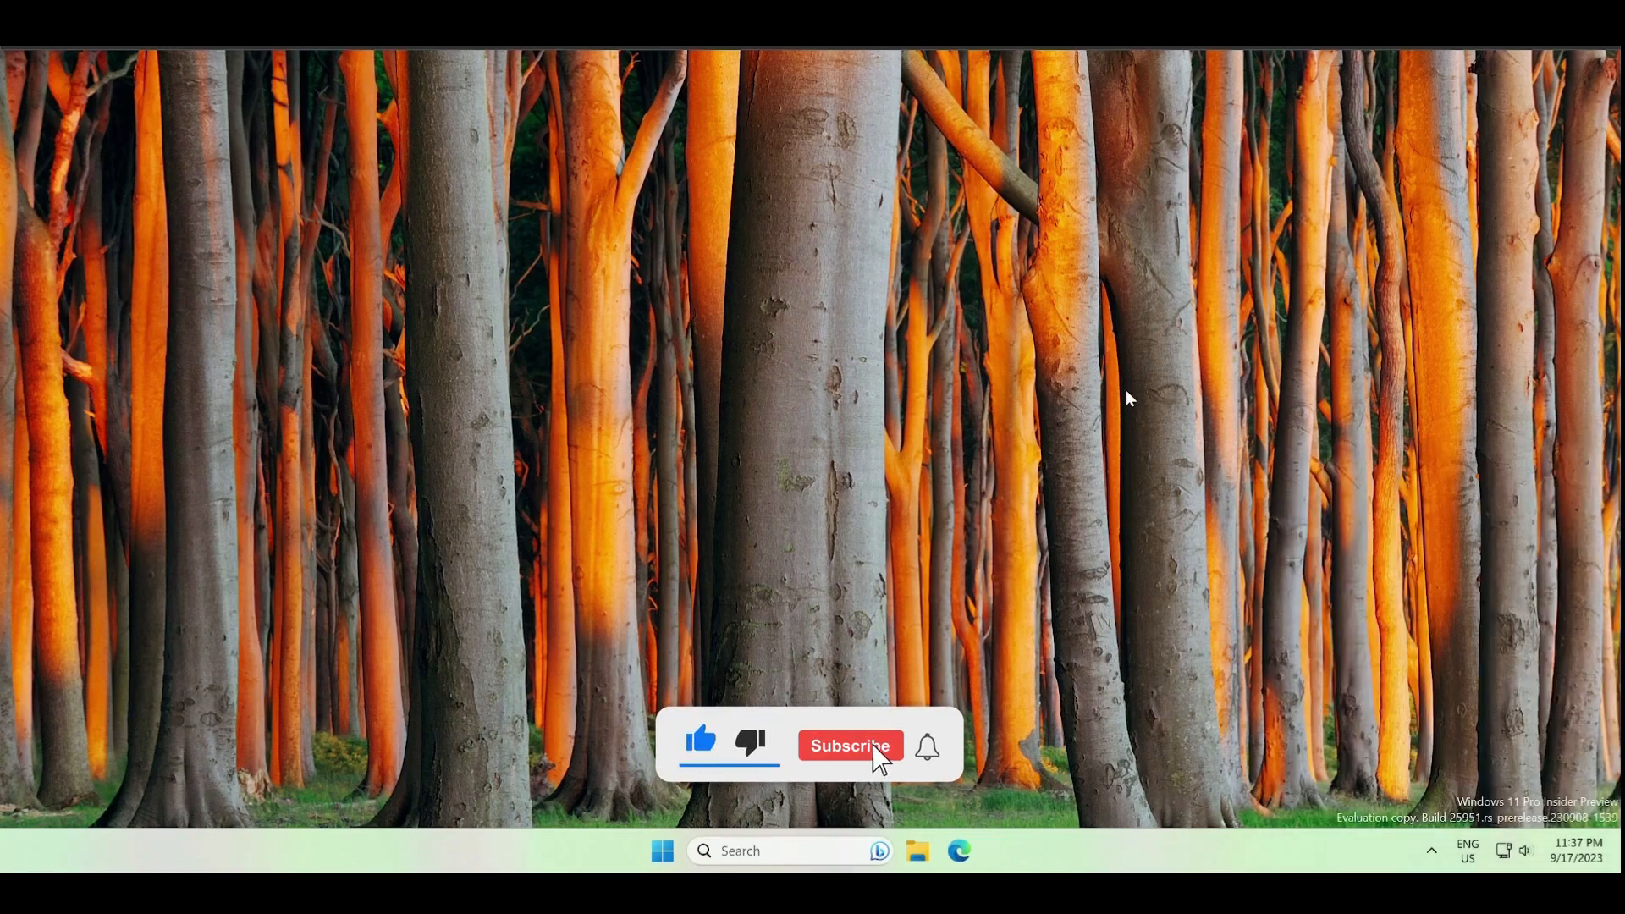
Dismiss the clipboard history panel by clicking the desktop.
{"action": "left_click", "coordinate": [849, 745]}
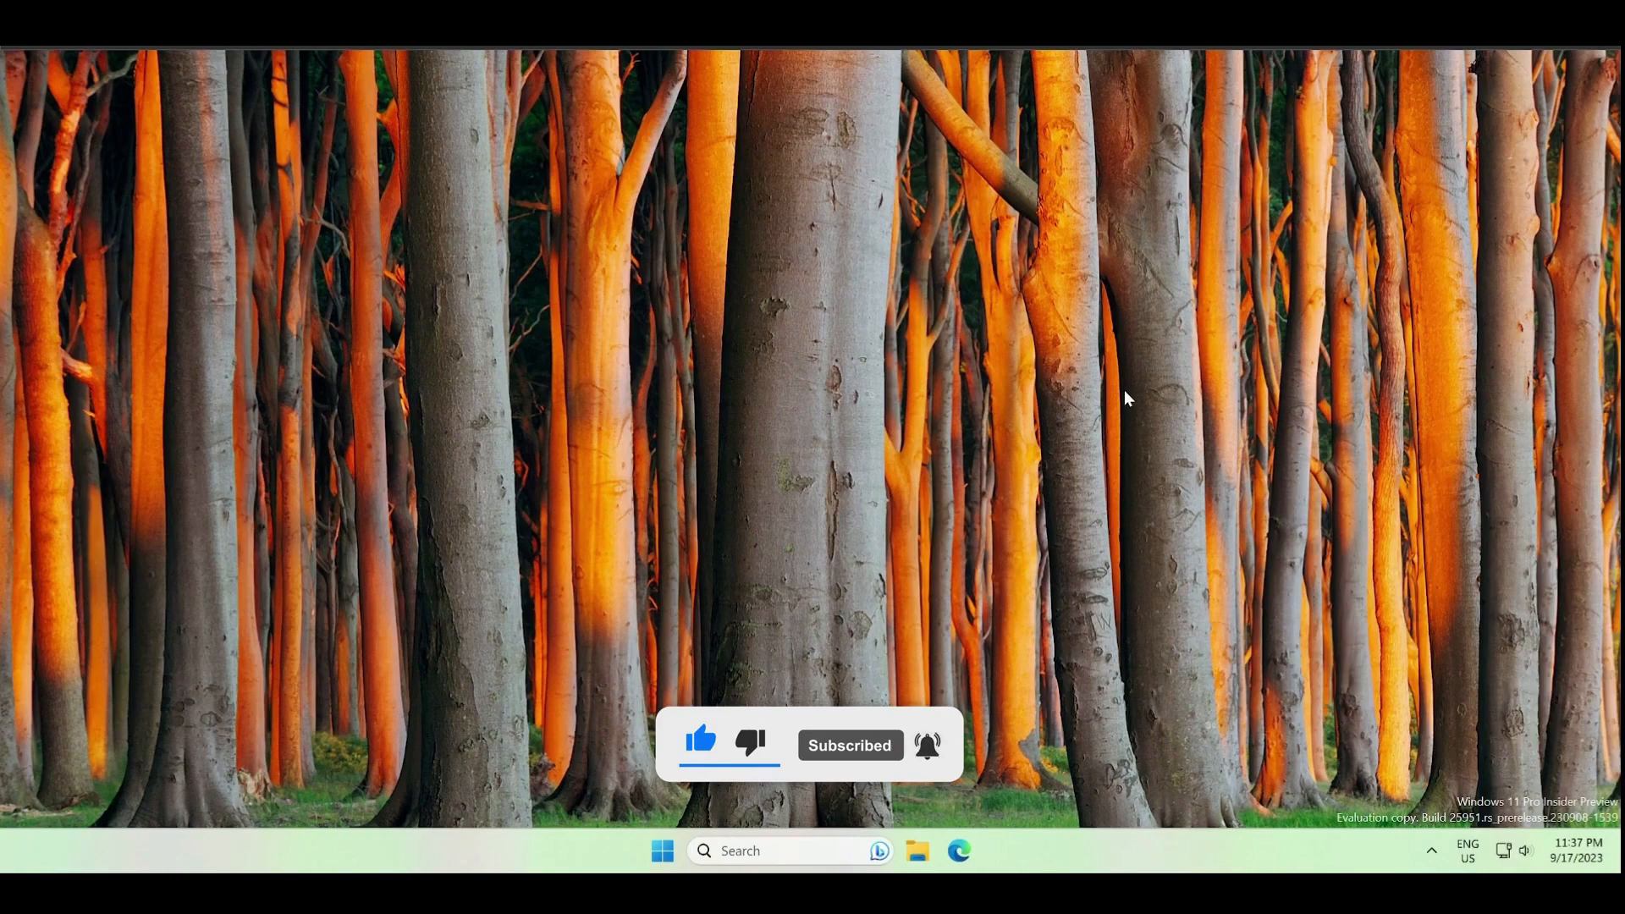
Open Windows Settings from the Start right-click menu and reach System > Clipboard.
{"action": "right_click", "coordinate": [661, 850]}
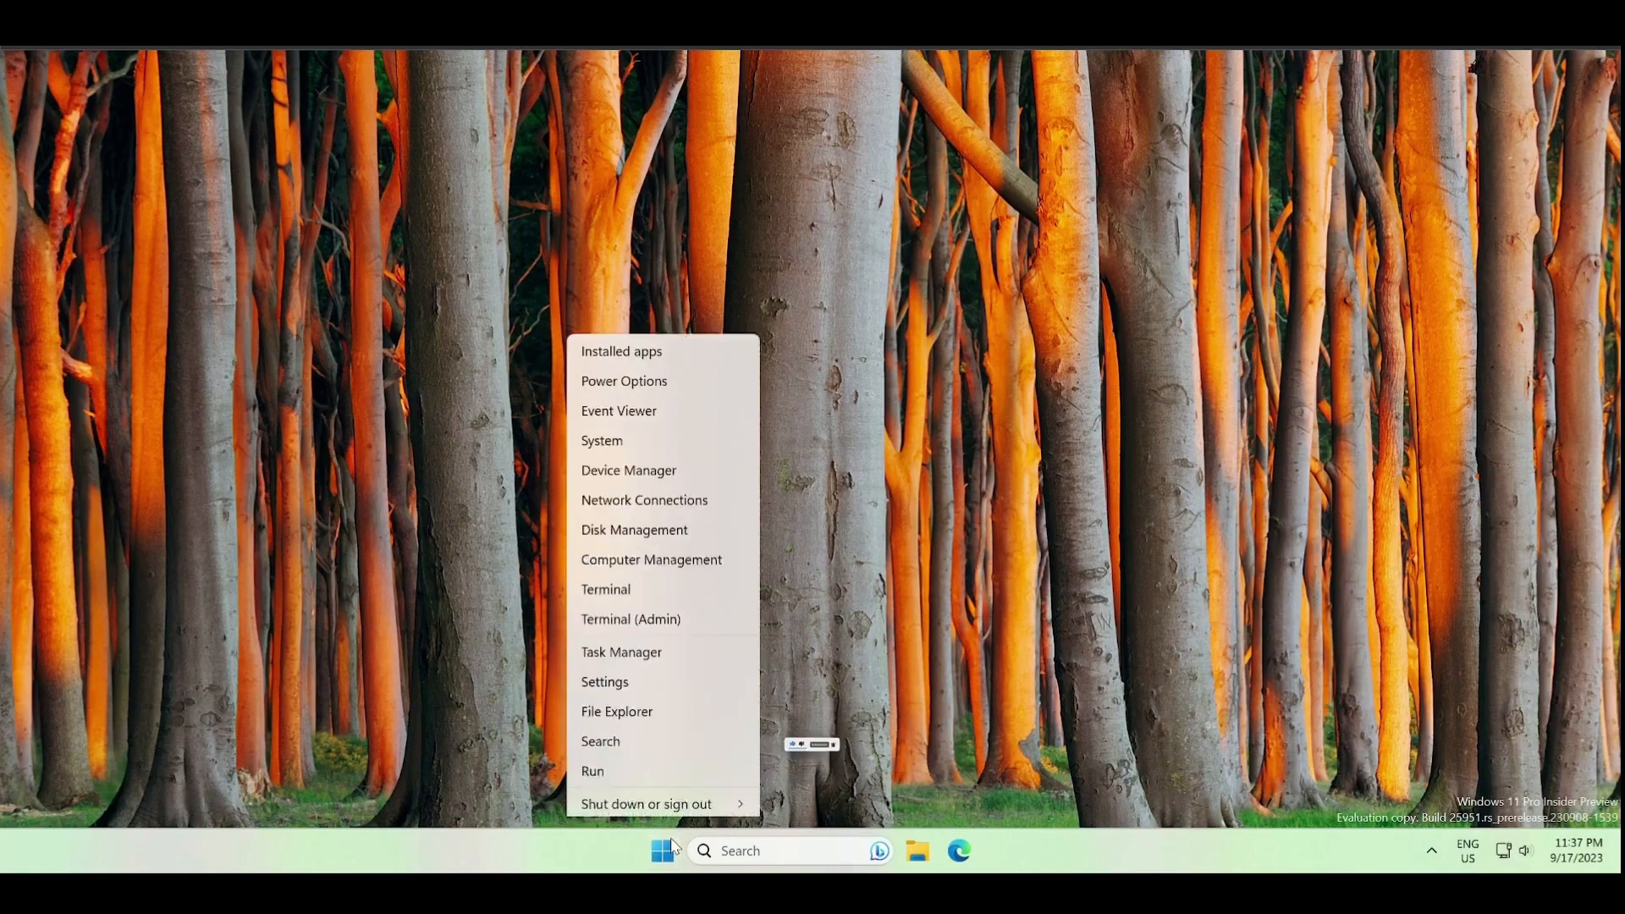
{"action": "left_click", "coordinate": [1021, 682]}
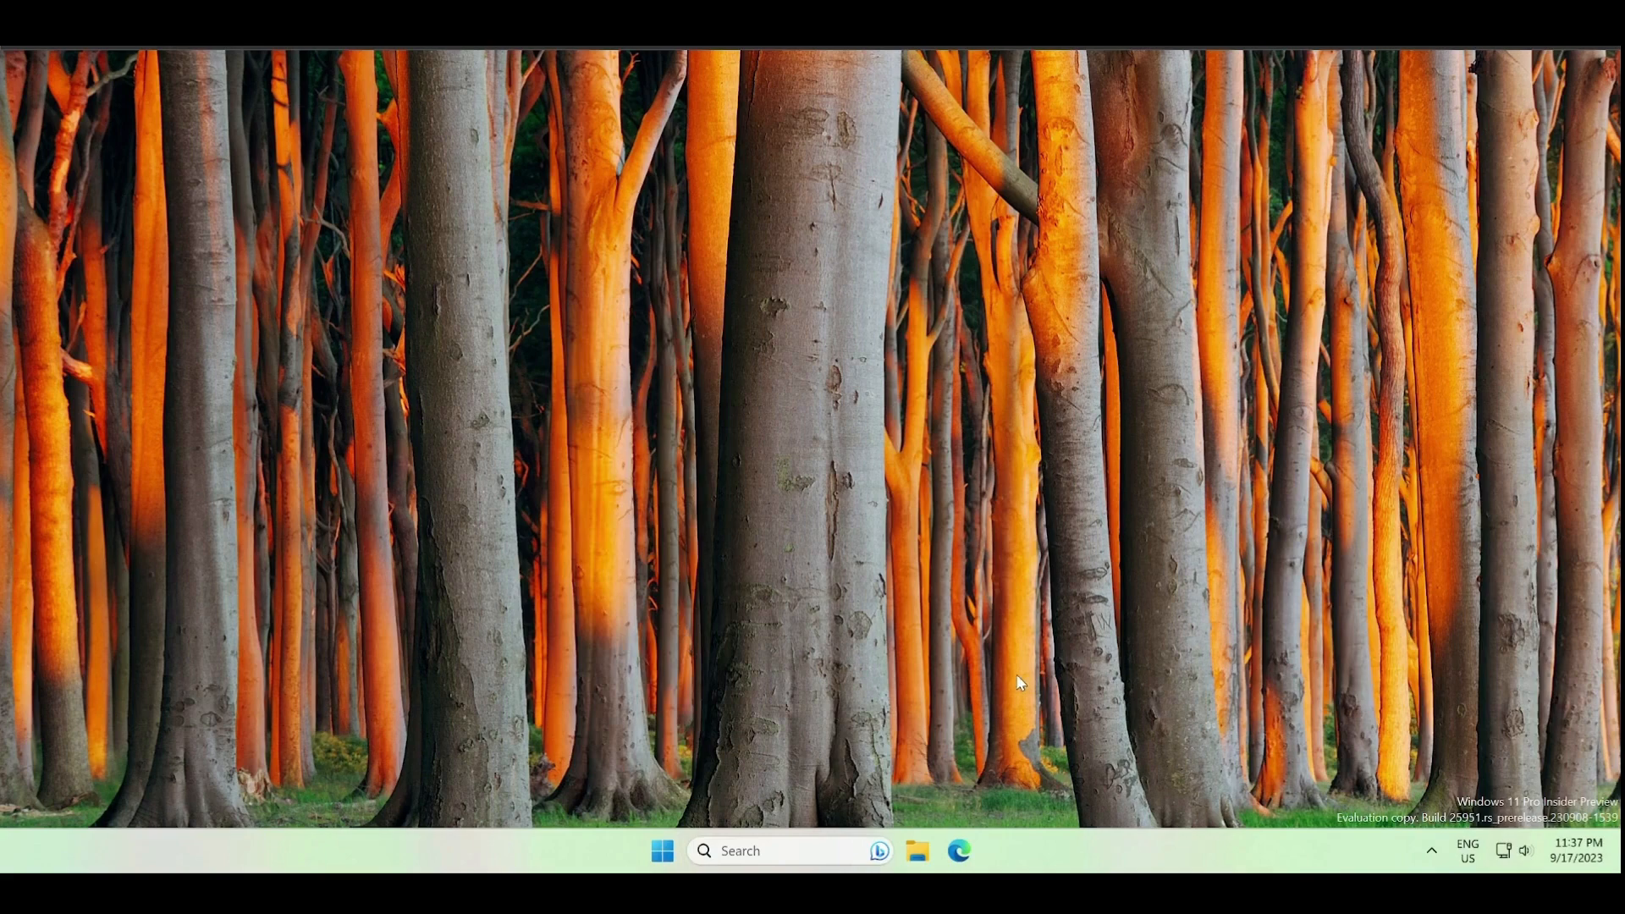
{"action": "left_click", "coordinate": [979, 850]}
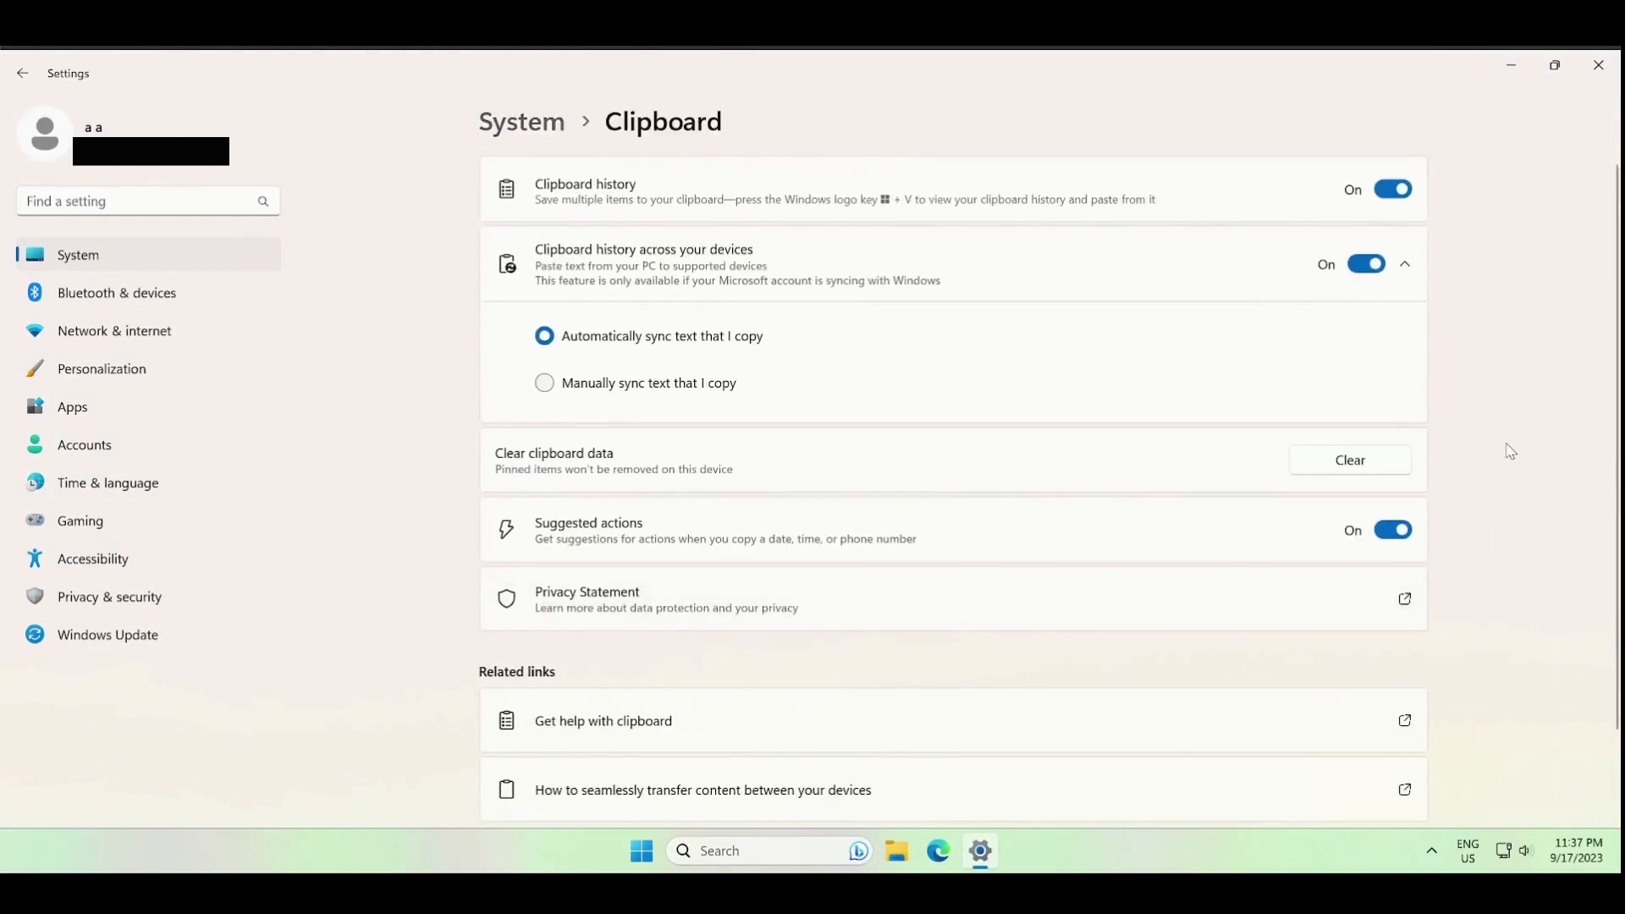
{"action": "mouse_move", "coordinate": [1404, 472]}
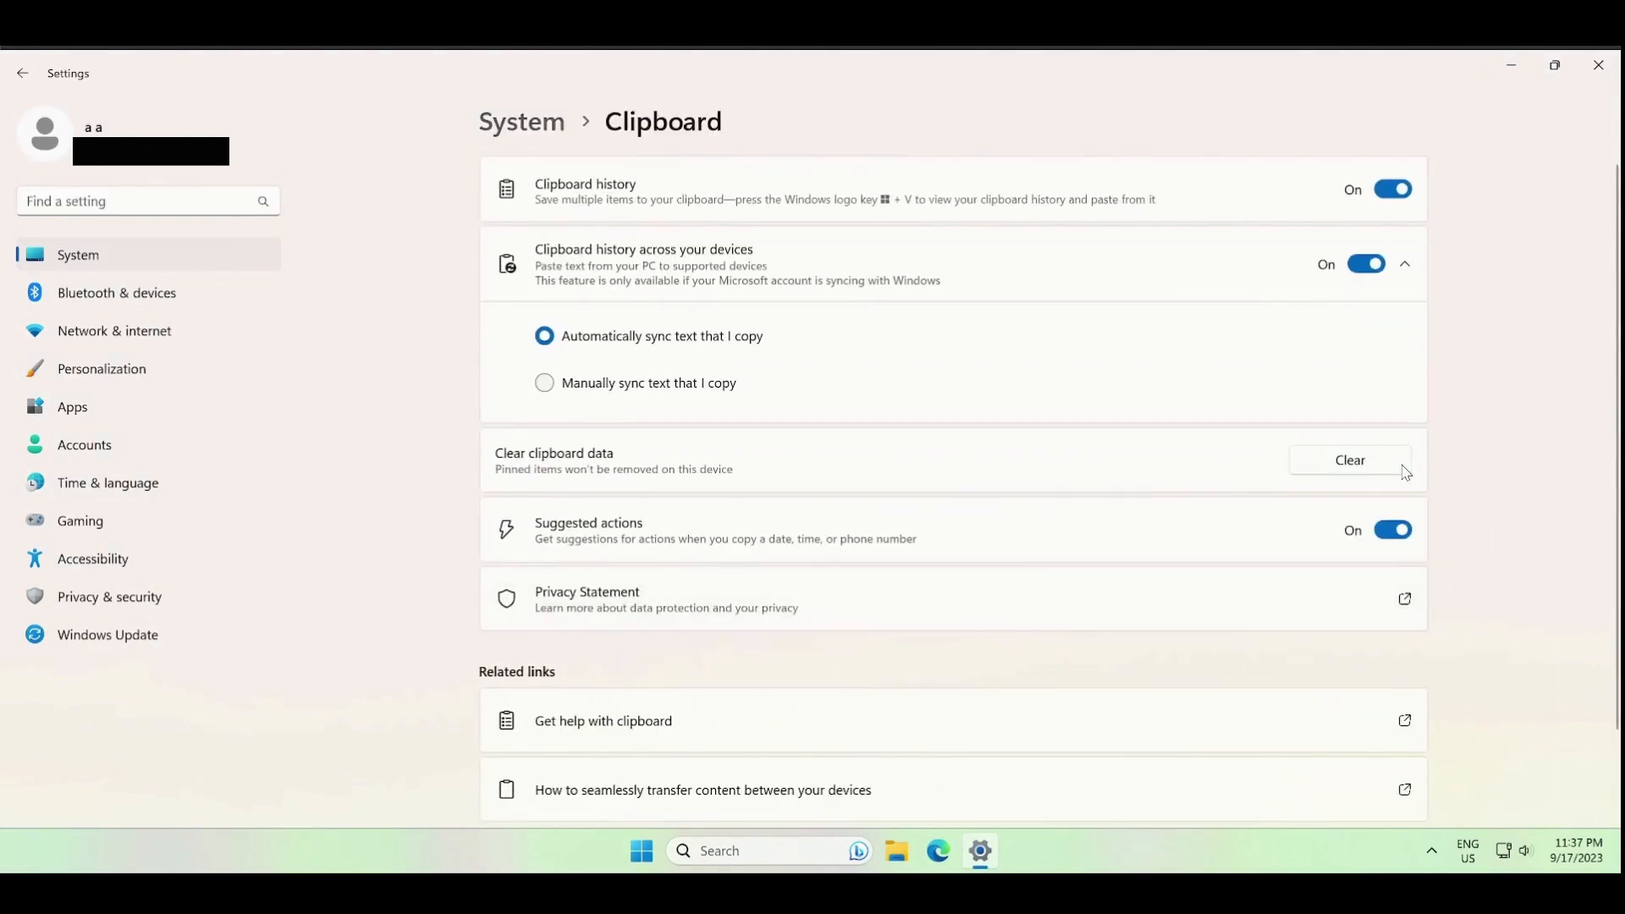